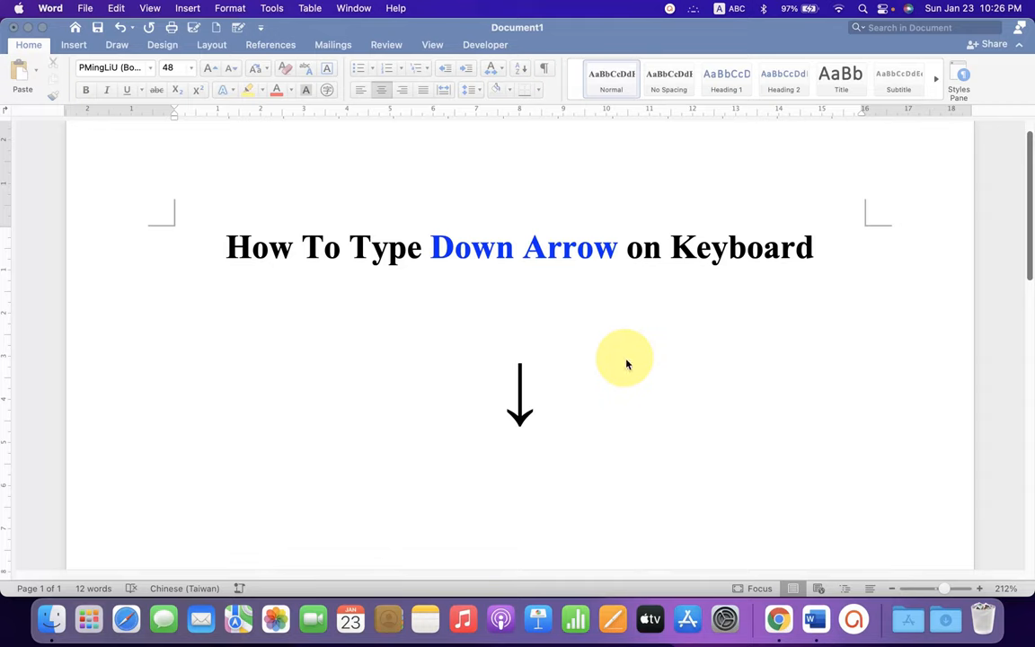
mouse_move(461, 343)
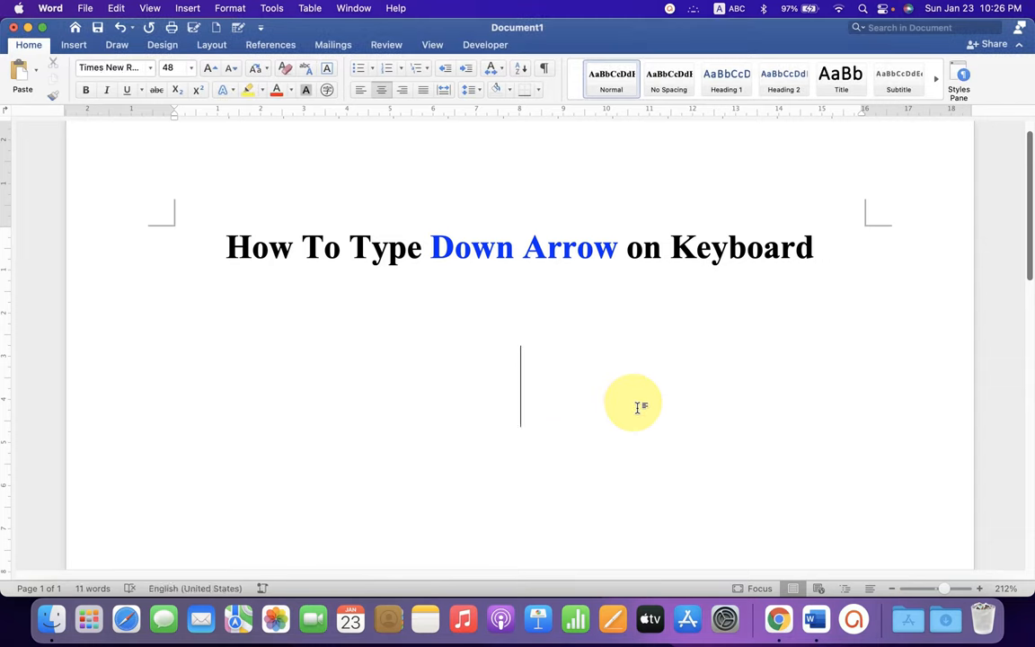
Type the \downarrow math command on the centered line beneath the title
text(\)
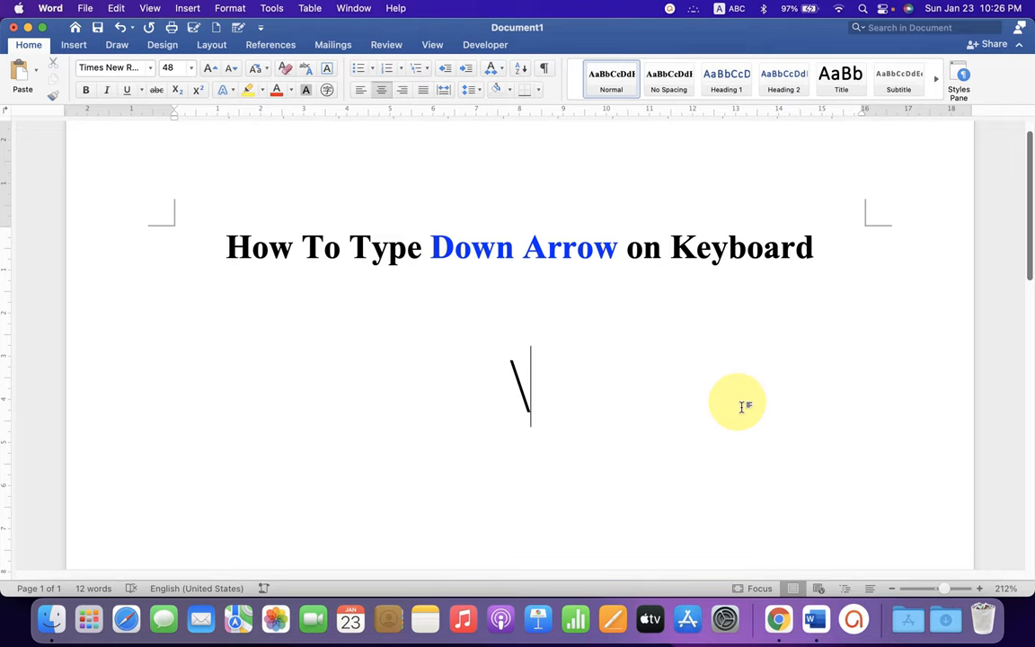
text(dow)
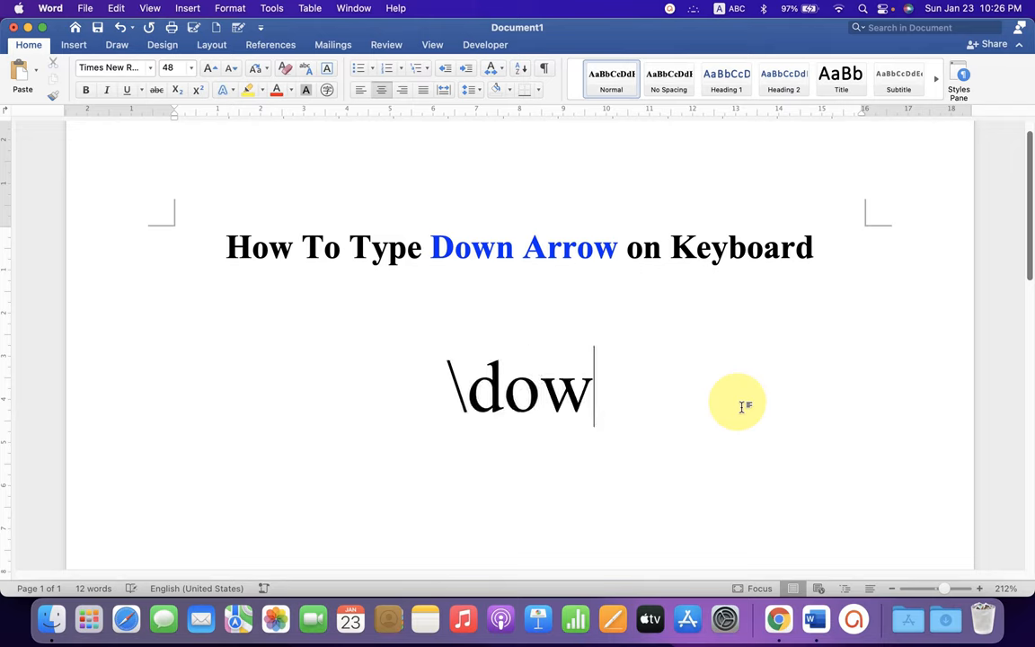
text(narr)
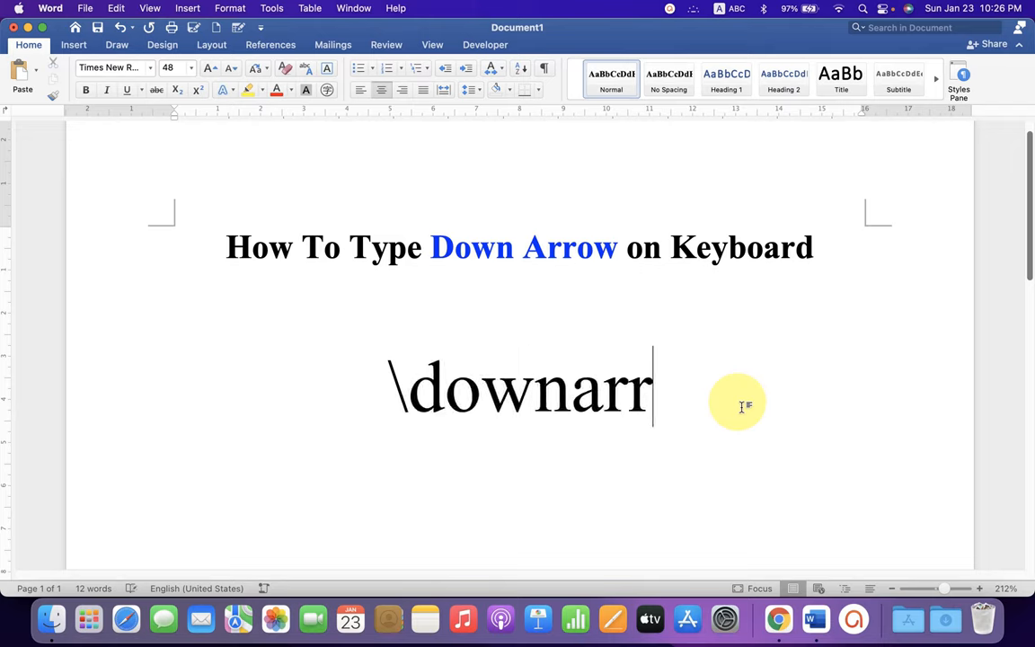
text(ow)
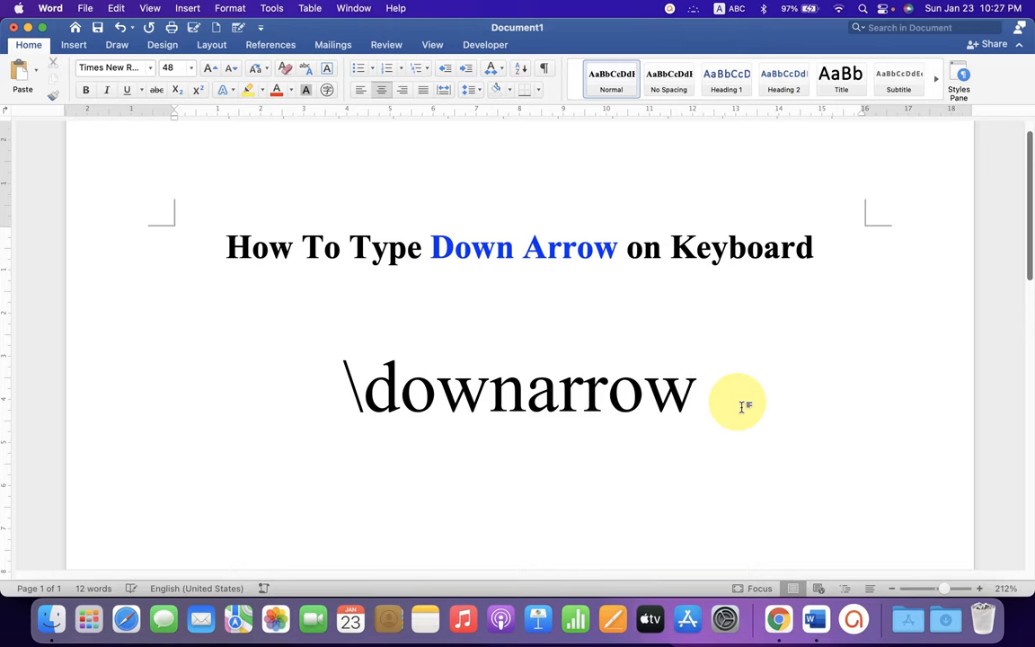
click(698, 387)
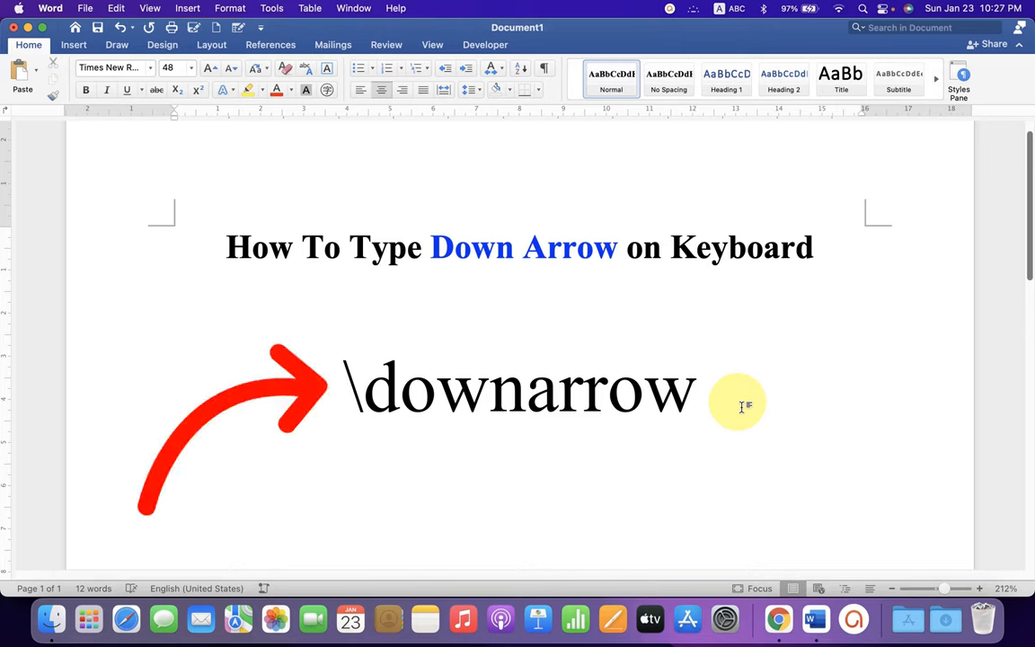
mouse_move(390, 339)
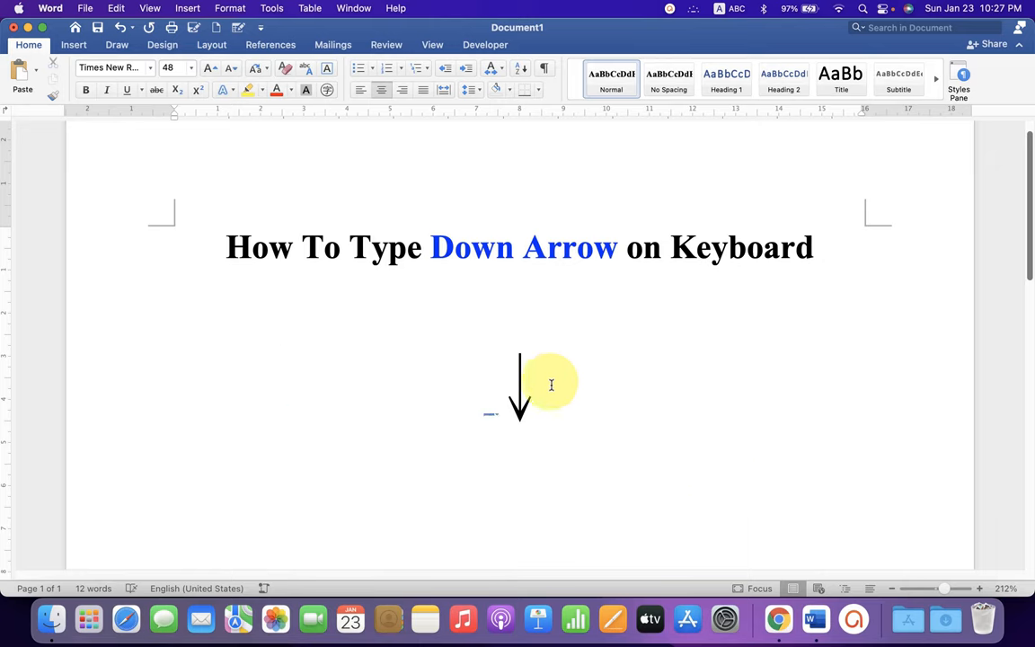
mouse_move(535, 403)
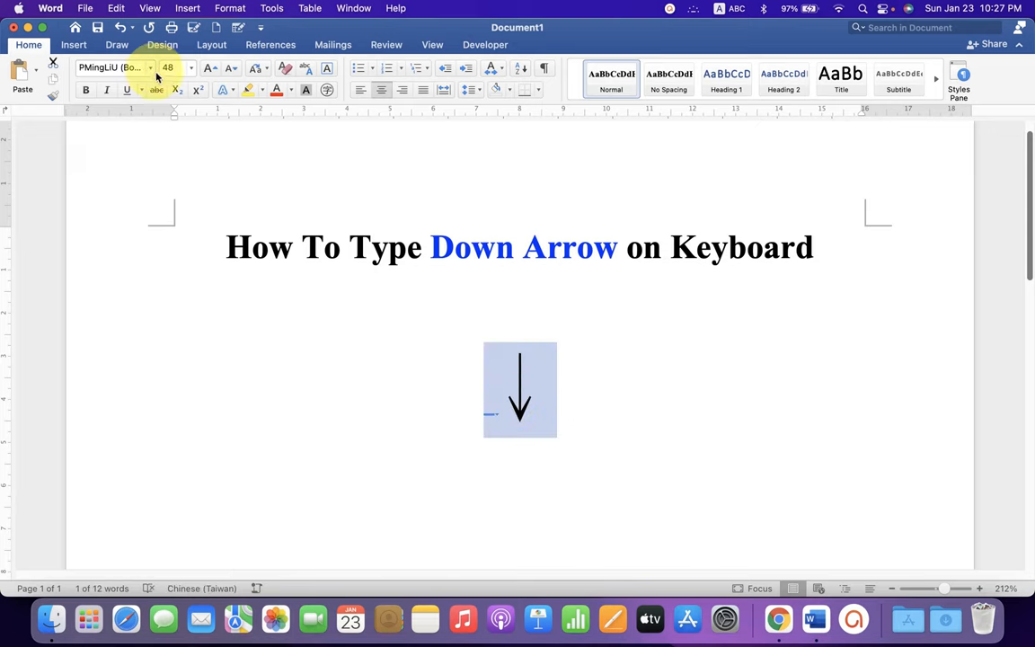
Open the font list for the converted down-arrow symbol
click(111, 68)
text(Calibri (Body))
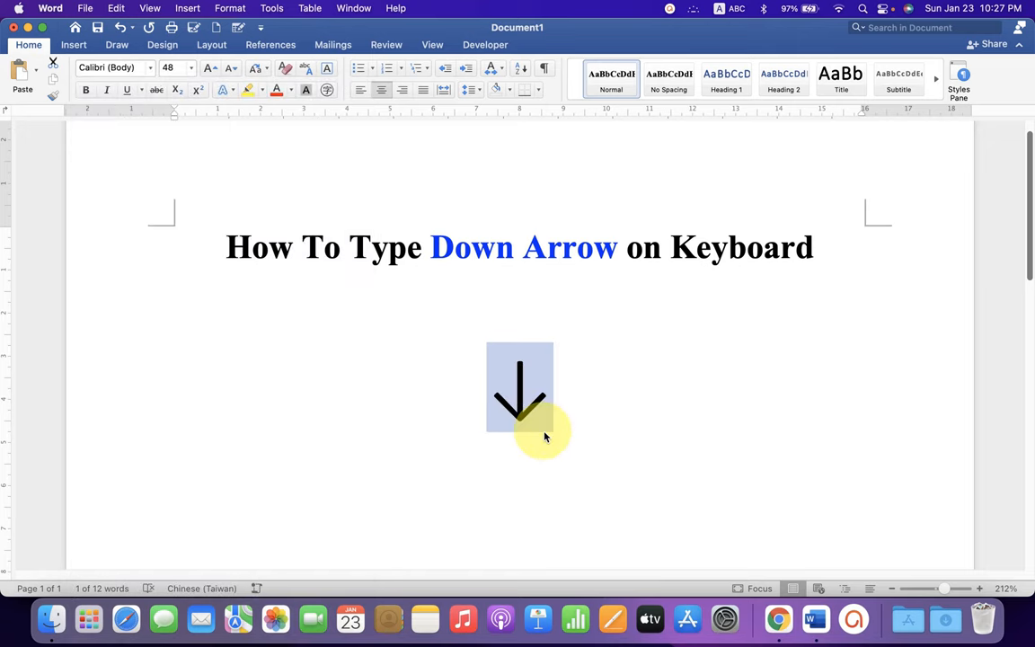
Apply Calibri Light to the down arrow and make it bold
click(113, 67)
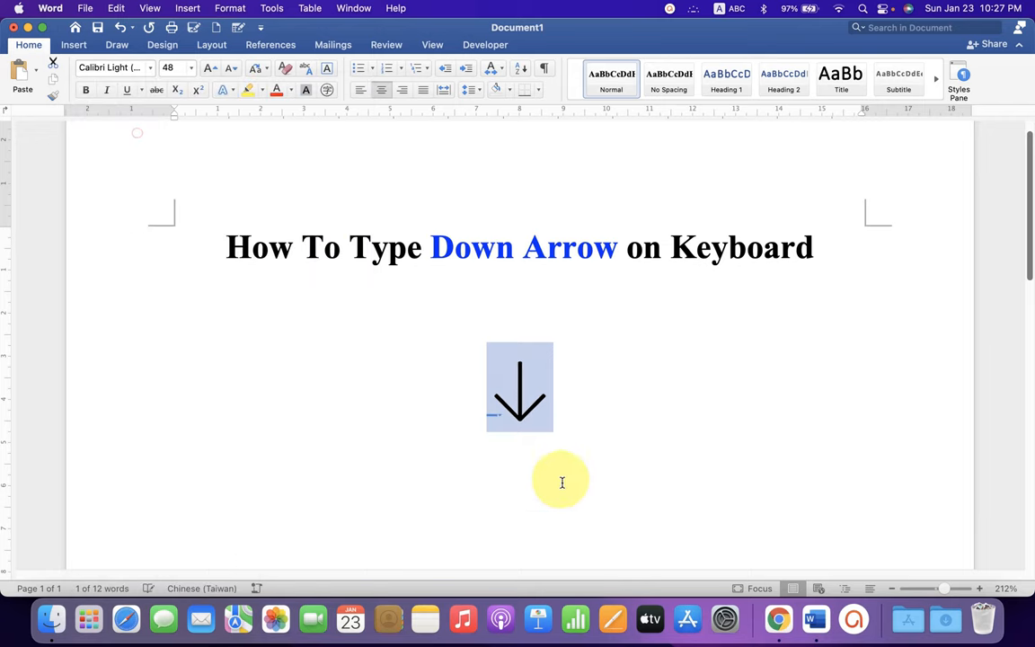
click(539, 404)
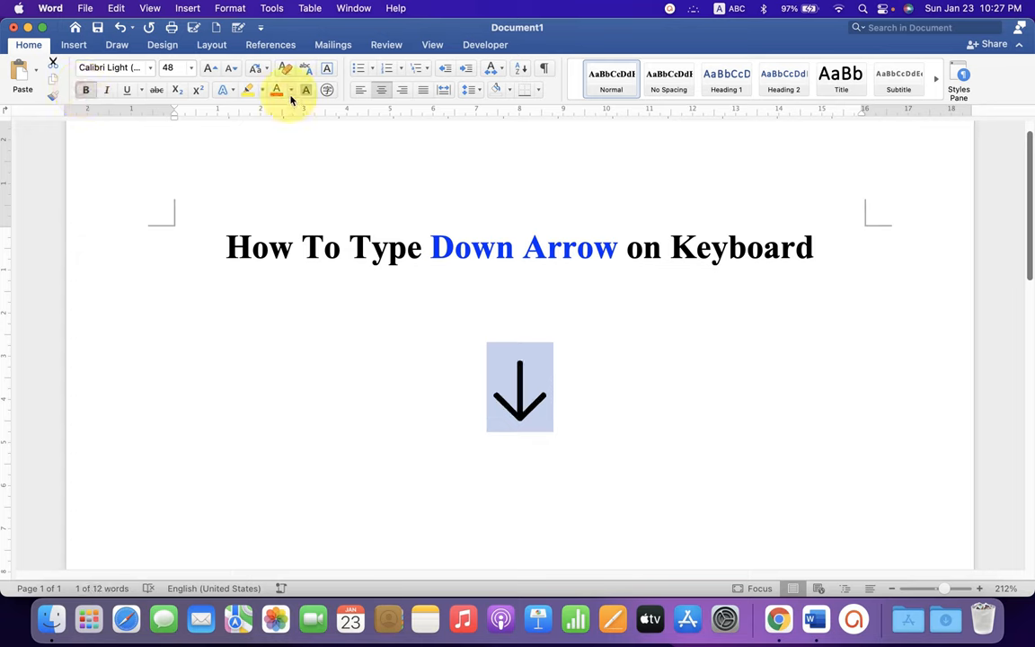
Color the down arrow red and deselect it to view the result
click(292, 89)
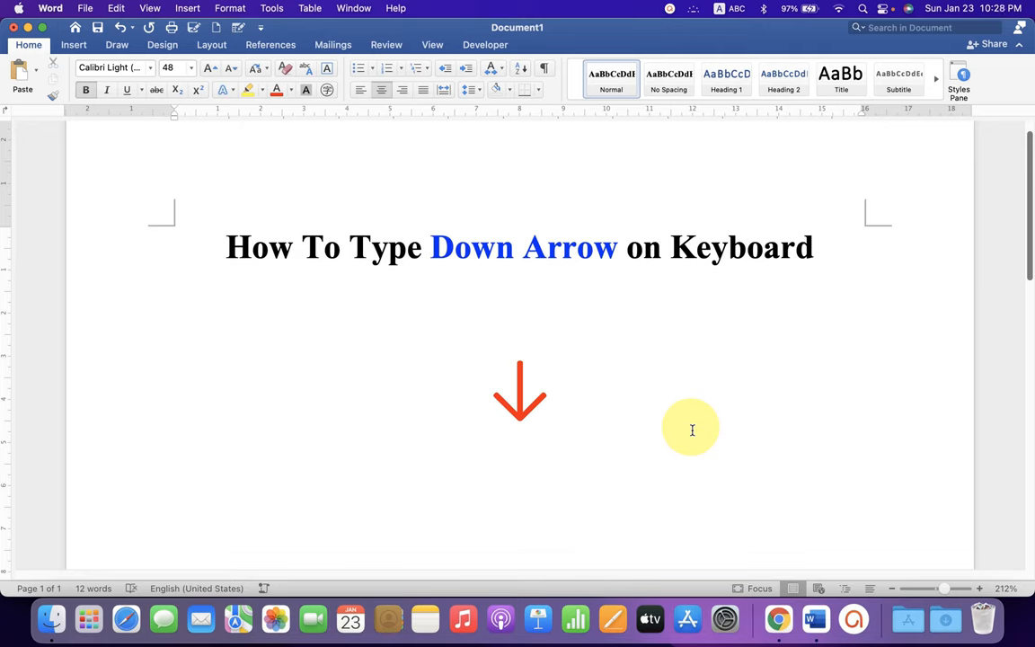
click(570, 389)
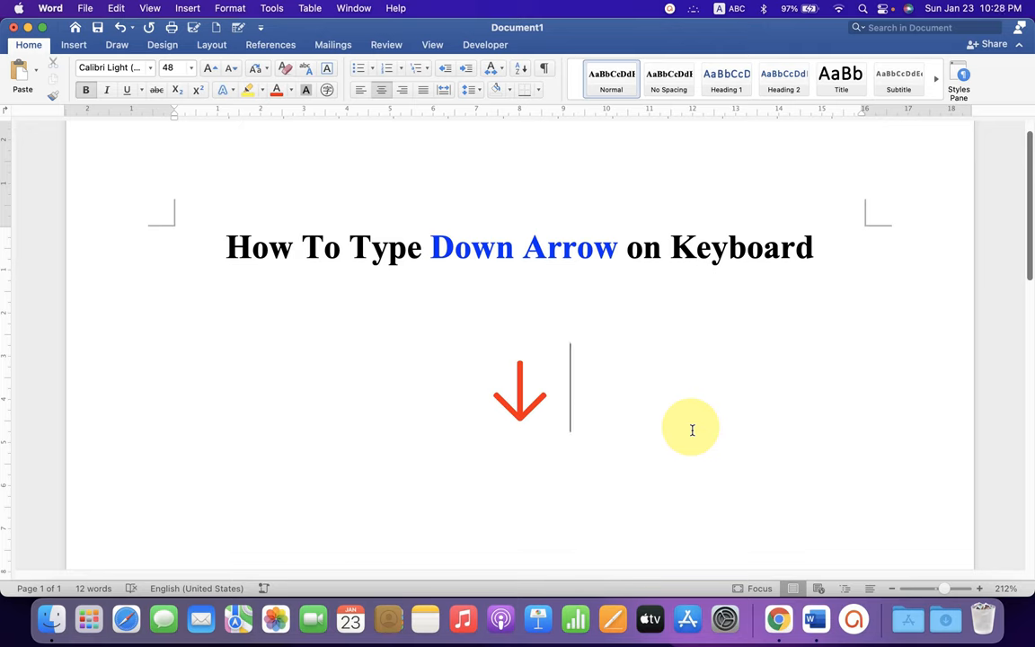